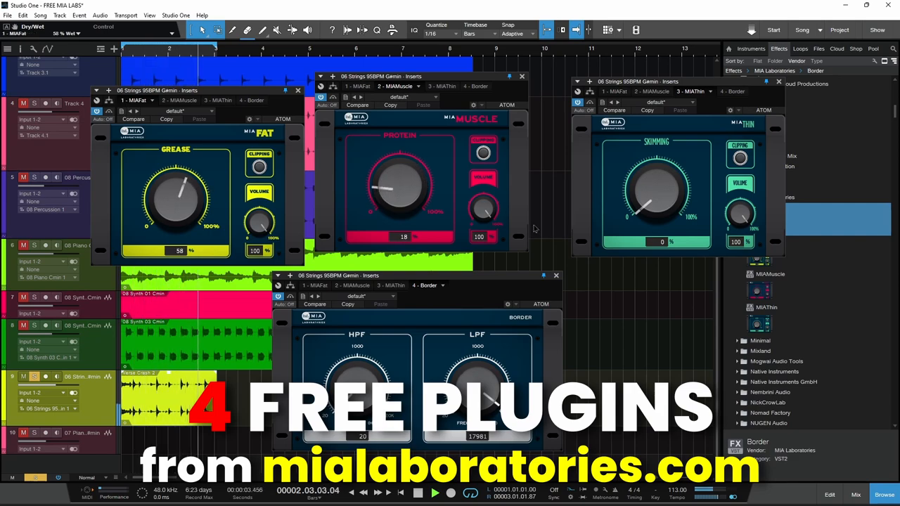
# Set MIA Fat's Grease amount to 75% on the 06 Strings track.
pyautogui.moveTo(658, 189); pyautogui.dragTo(668, 162)
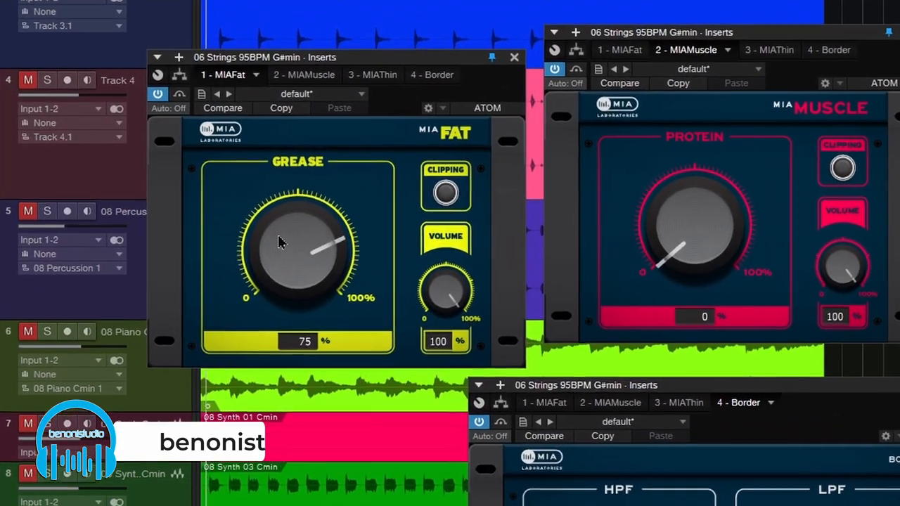
# Return Fat's Grease to 0 and adjust Muscle's Protein boost on the strings.
pyautogui.moveTo(295, 247); pyautogui.dragTo(320, 232)
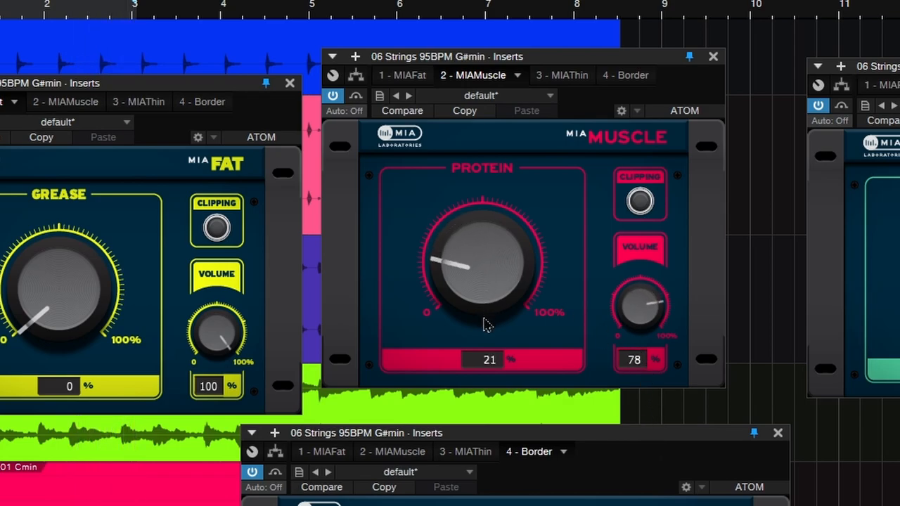
pyautogui.moveTo(464, 267); pyautogui.dragTo(453, 288)
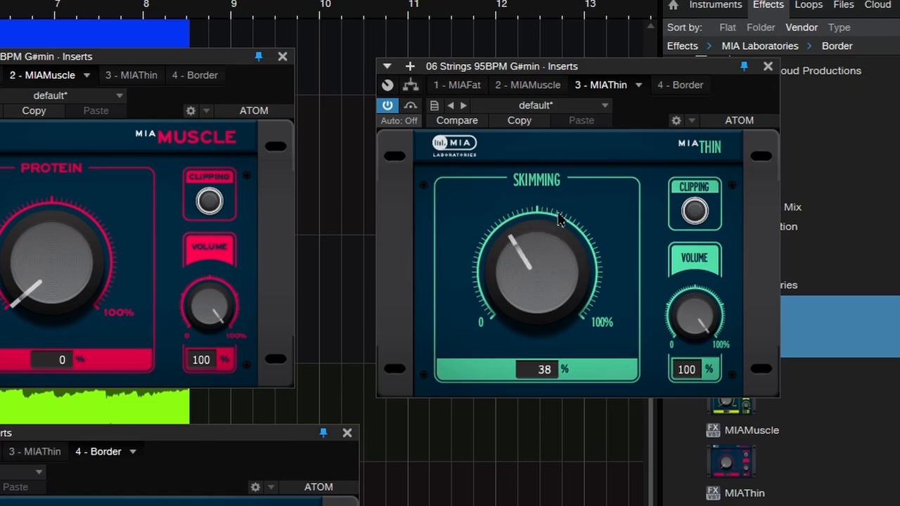
# Raise Thin's Skimming and sweep Border's high-pass on the strings, leaving Fat at 28% and Muscle at 30%.
pyautogui.moveTo(559, 222); pyautogui.dragTo(547, 315)
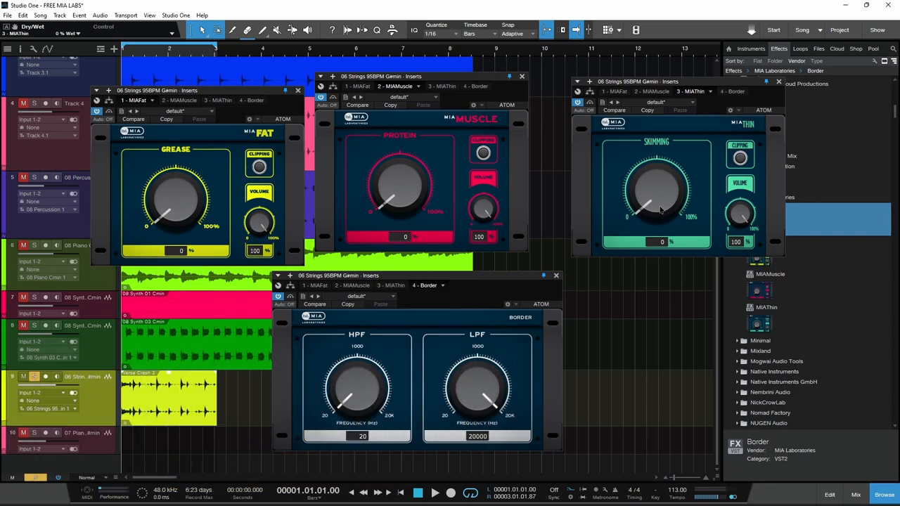
pyautogui.moveTo(658, 208); pyautogui.dragTo(650, 203)
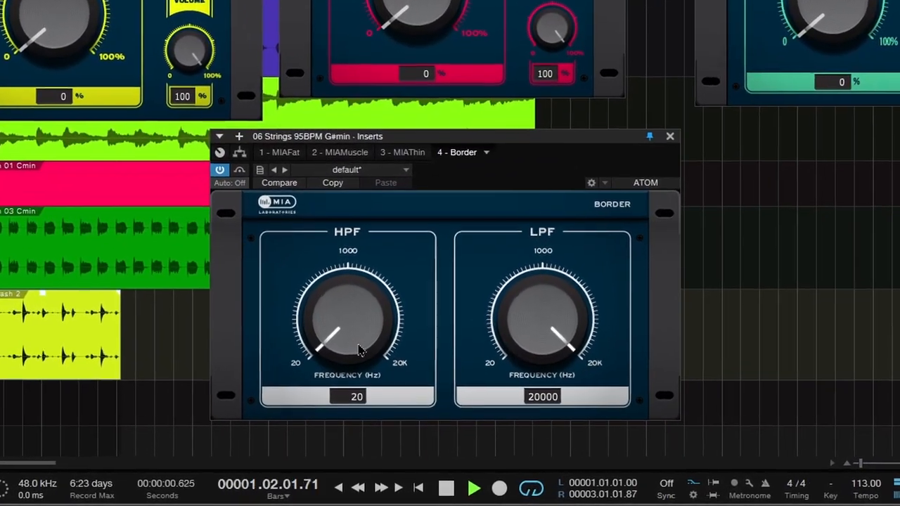
pyautogui.moveTo(326, 341); pyautogui.dragTo(368, 289)
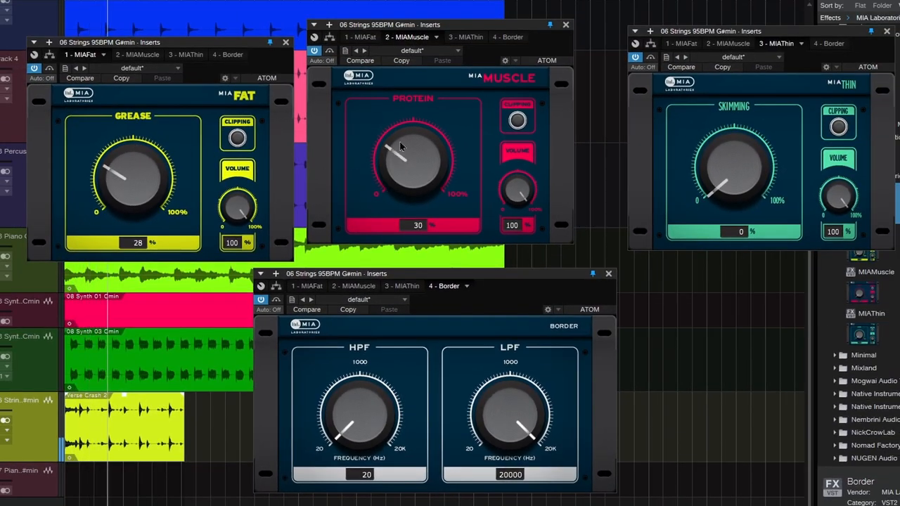
# Tweak Muscle's Protein on the strings, then set Fat's Grease on the KICK track.
pyautogui.moveTo(401, 148); pyautogui.dragTo(397, 166)
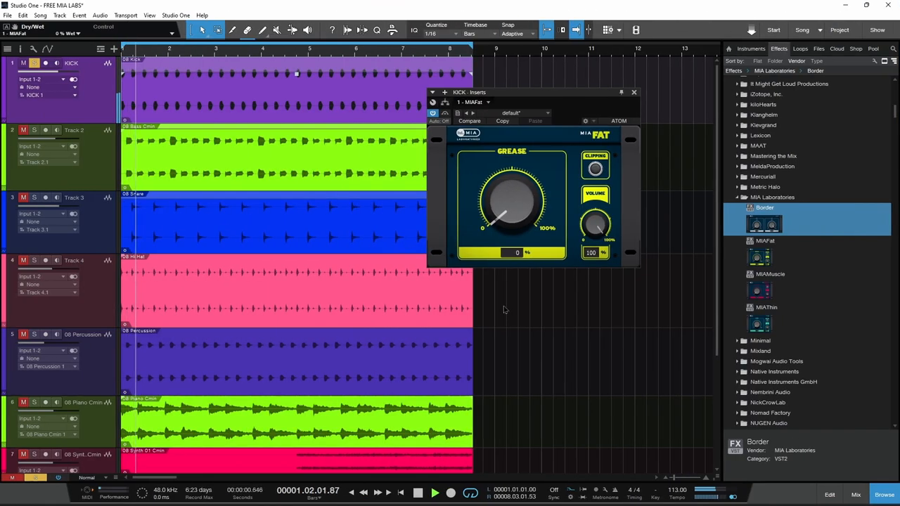
pyautogui.moveTo(512, 200); pyautogui.dragTo(506, 180)
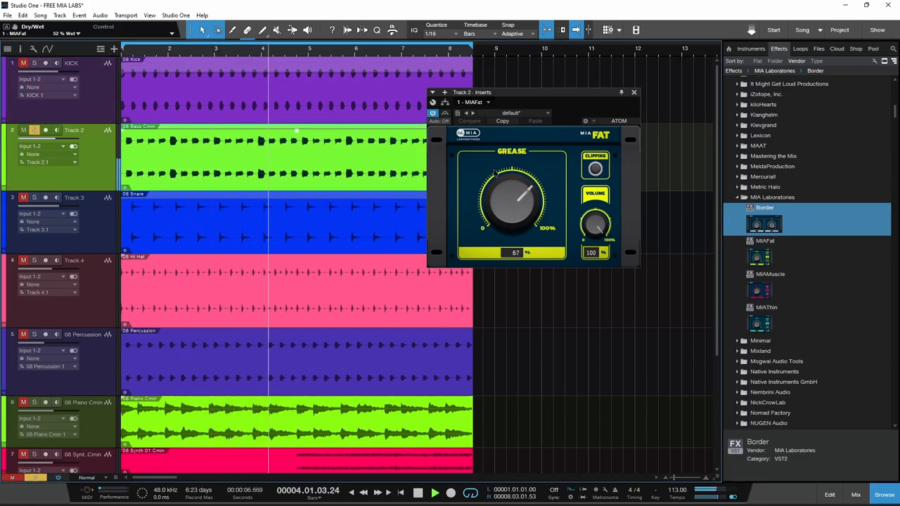
# Set and fine-tune Fat's Grease amount on Track 2.
pyautogui.moveTo(523, 190); pyautogui.dragTo(499, 214)
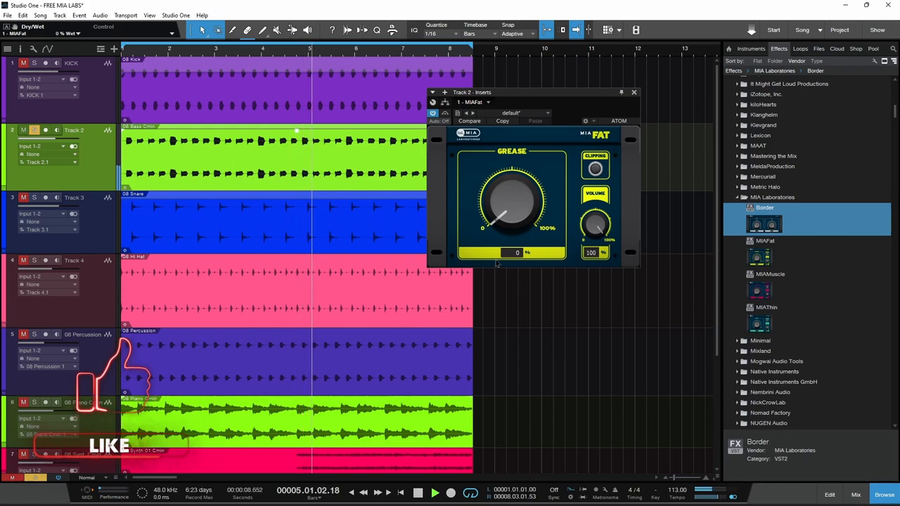
pyautogui.moveTo(512, 211); pyautogui.dragTo(513, 180)
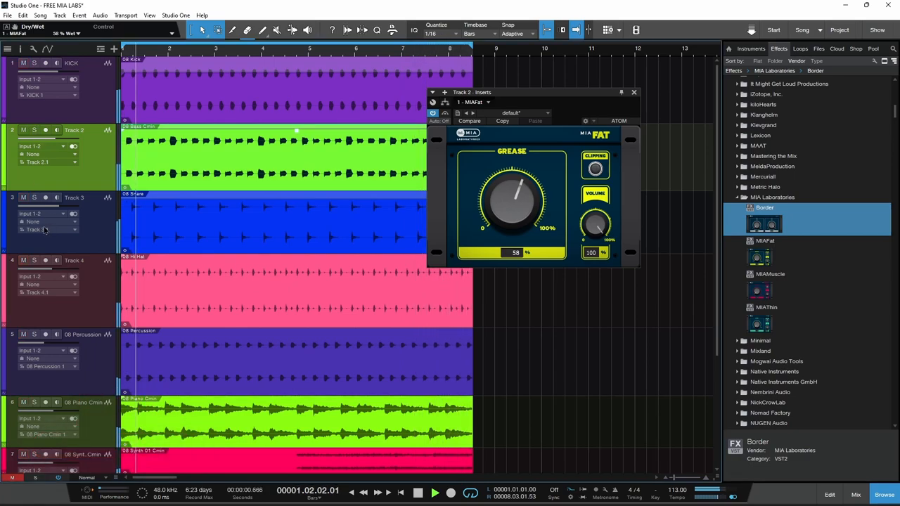
pyautogui.scroll(-3)
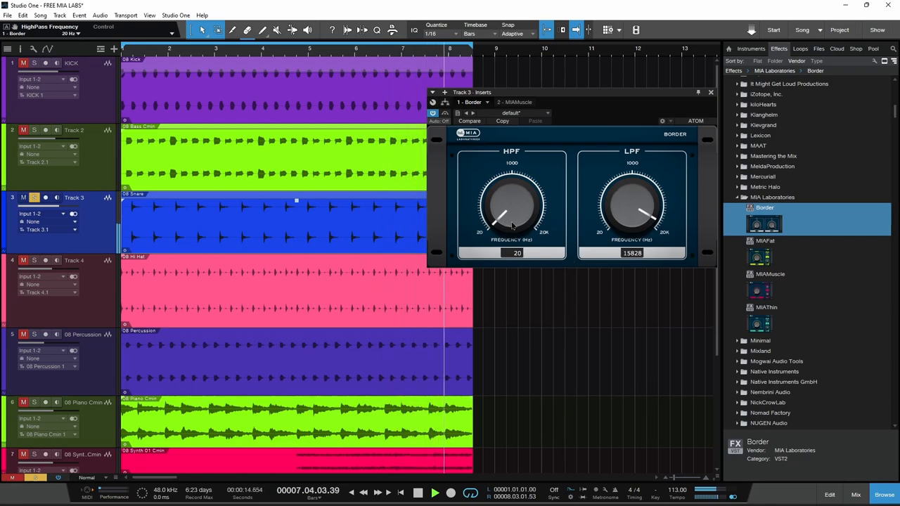
# Raise Track 3's Border high-pass and set Muscle's Protein to 28% on it.
pyautogui.moveTo(511, 214); pyautogui.dragTo(512, 189)
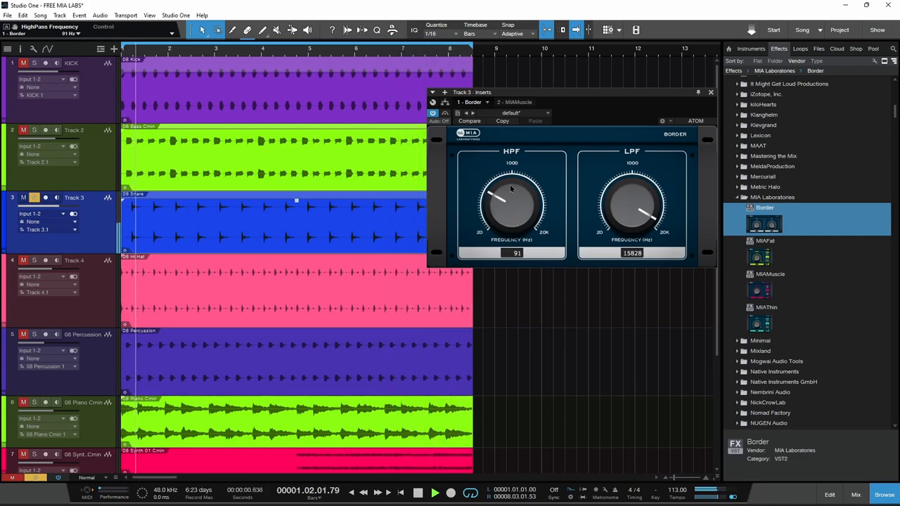
pyautogui.moveTo(499, 197); pyautogui.dragTo(506, 186)
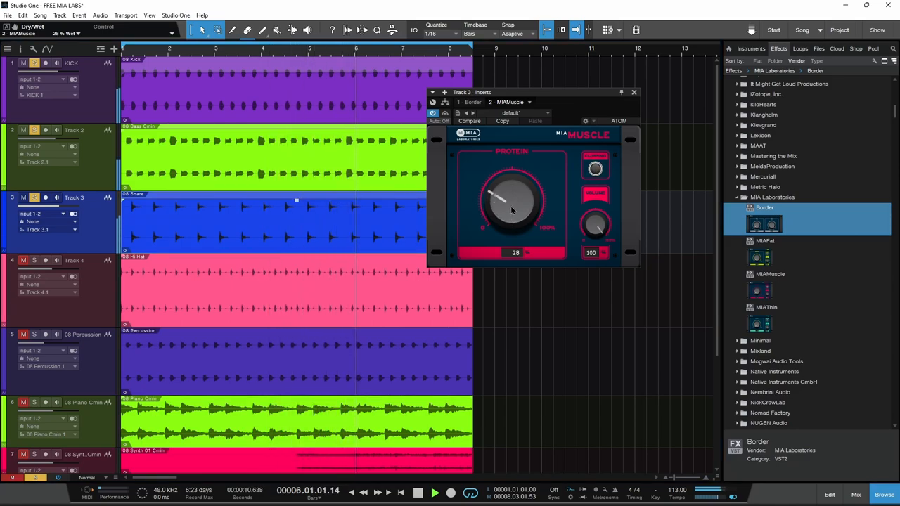
pyautogui.moveTo(512, 203); pyautogui.dragTo(499, 208)
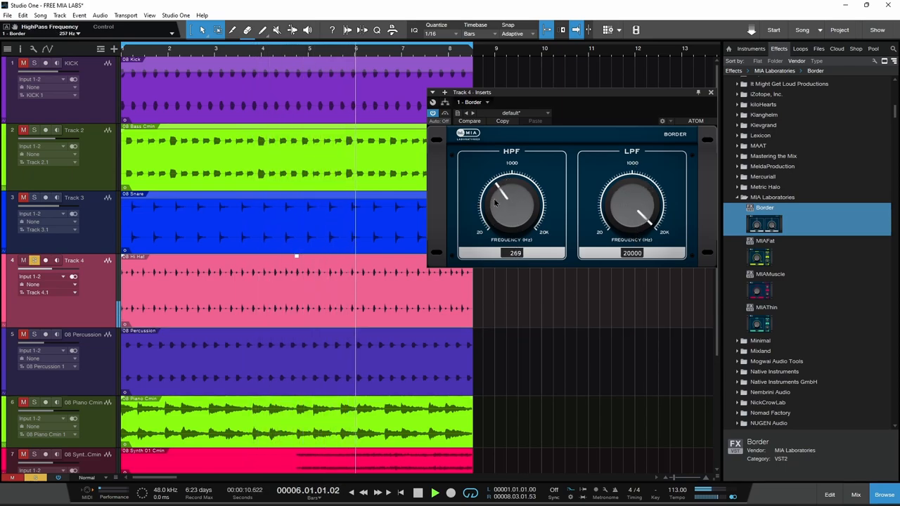
# Raise Track 4's Border high-pass to about 269 Hz.
pyautogui.moveTo(506, 196); pyautogui.dragTo(509, 190)
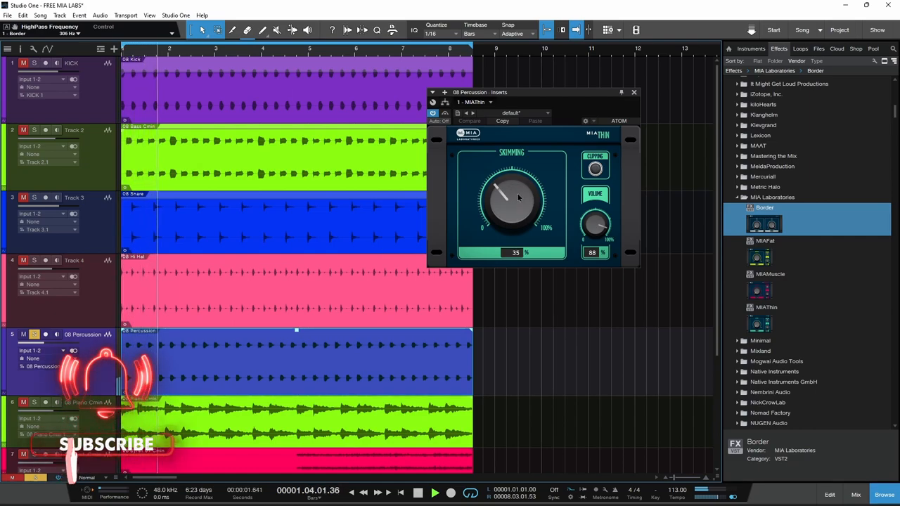
# Set Thin's Skimming amount to 35% on 08 Percussion.
pyautogui.moveTo(517, 197); pyautogui.dragTo(504, 209)
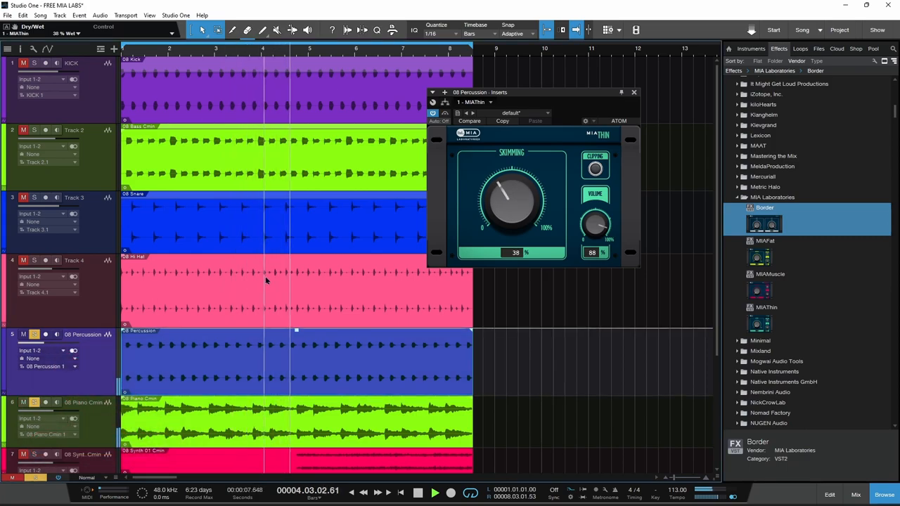
pyautogui.scroll(-3)
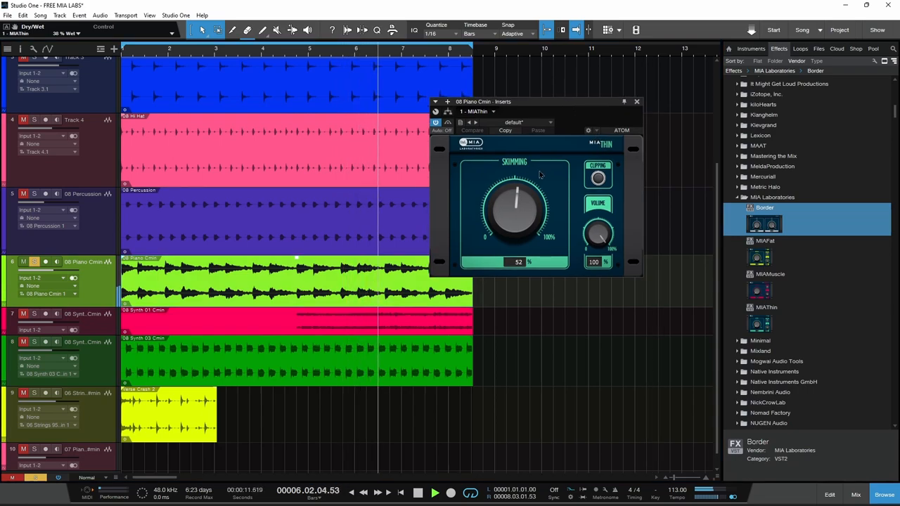
# Set and settle Thin's Skimming amount on 08 Piano Cmin.
pyautogui.moveTo(514, 211); pyautogui.dragTo(499, 232)
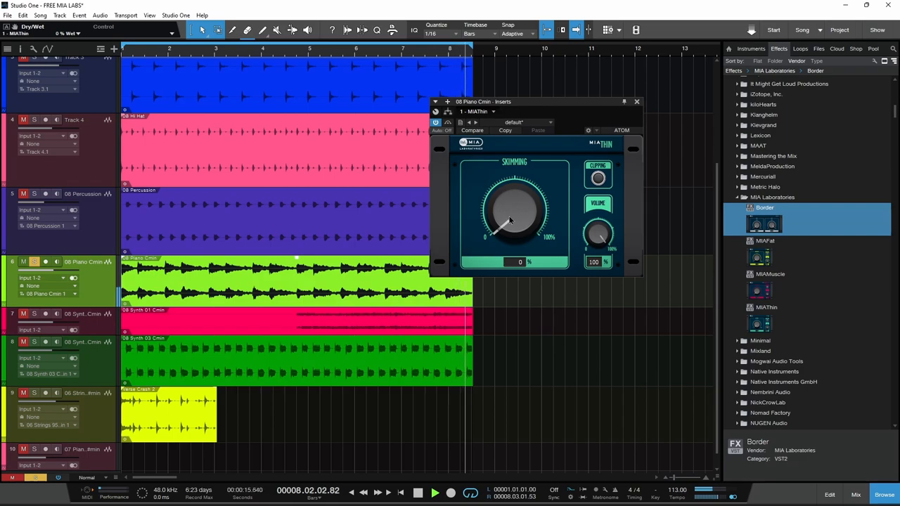
pyautogui.moveTo(509, 222); pyautogui.dragTo(521, 208)
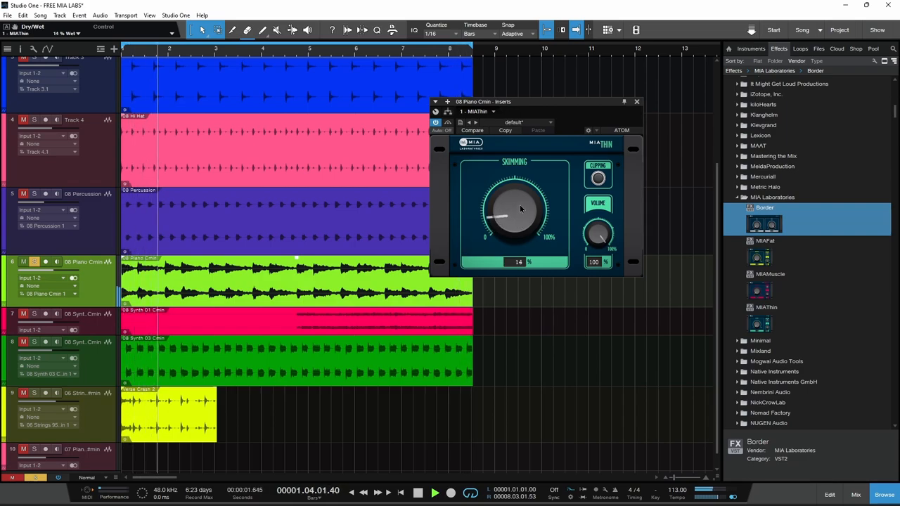
pyautogui.moveTo(514, 210); pyautogui.dragTo(506, 196)
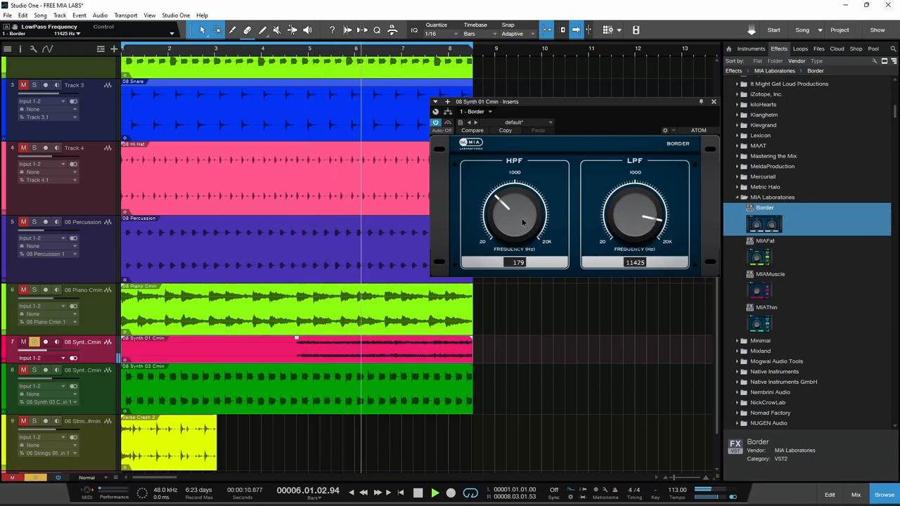
# Set Border's filters on 08 Synth 01 Cmin to HPF 179 Hz and LPF 11425 Hz.
pyautogui.moveTo(514, 211); pyautogui.dragTo(506, 199)
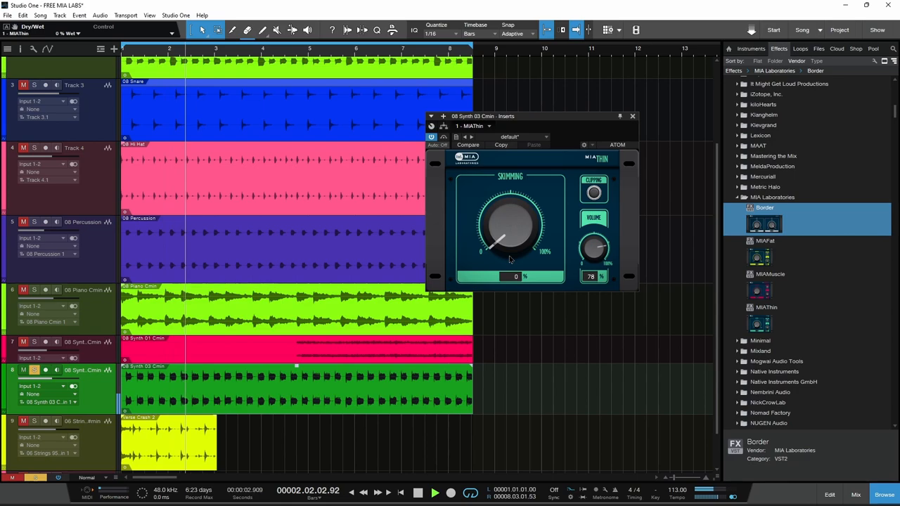
# Settle Thin's Skimming amount at 24% on 08 Synth 03 Cmin.
pyautogui.moveTo(509, 225); pyautogui.dragTo(492, 239)
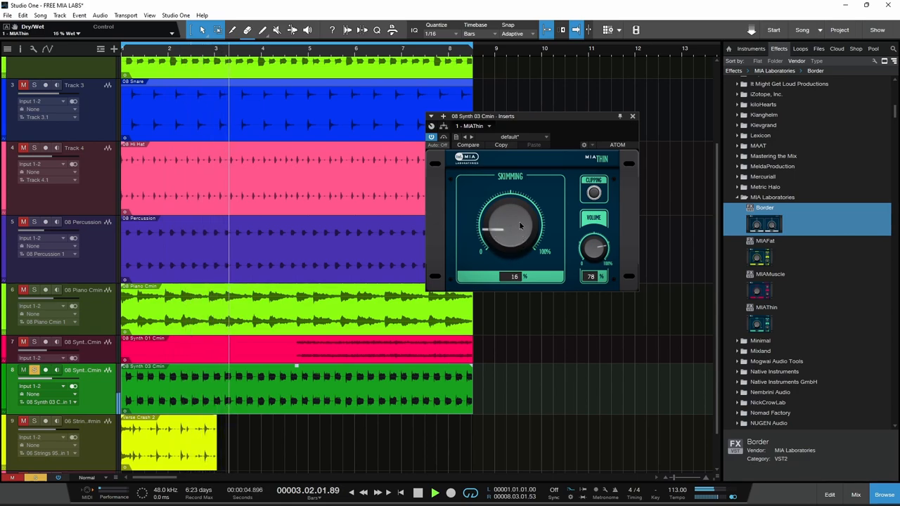
pyautogui.moveTo(503, 225); pyautogui.dragTo(517, 208)
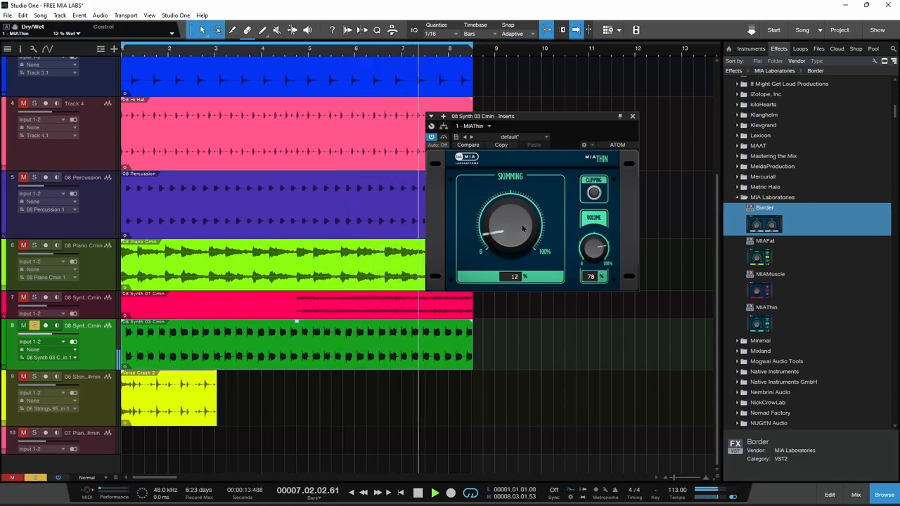
pyautogui.moveTo(513, 225); pyautogui.dragTo(520, 211)
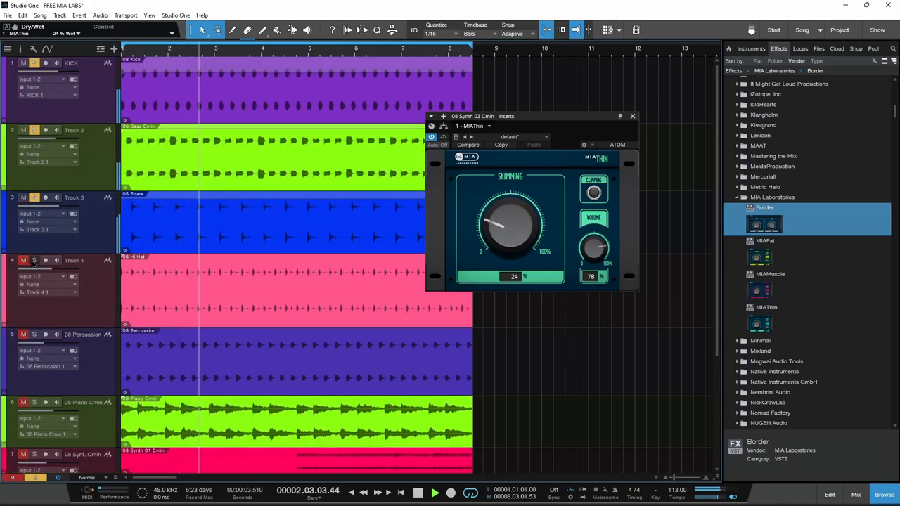
pyautogui.scroll(-3)
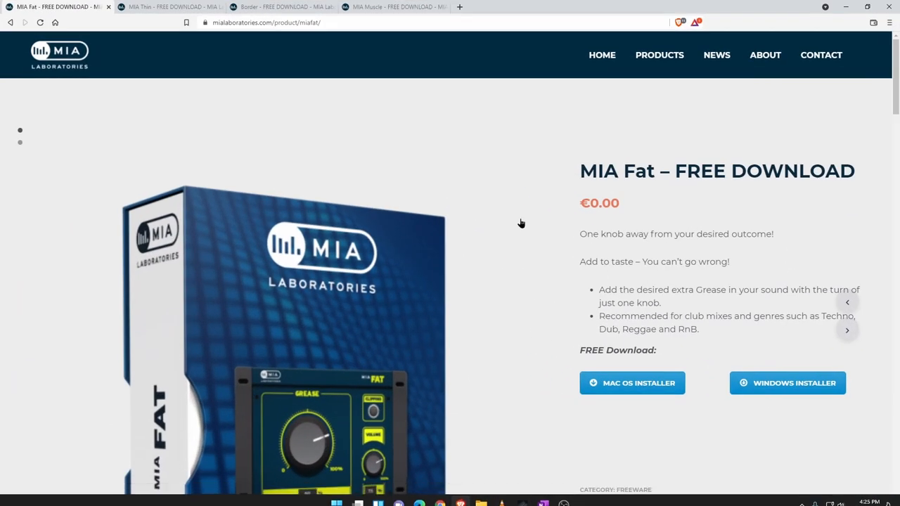
# Browse the MIA Thin and MIA Muscle free-download pages, then return to the MIA Fat page.
pyautogui.click(168, 5)
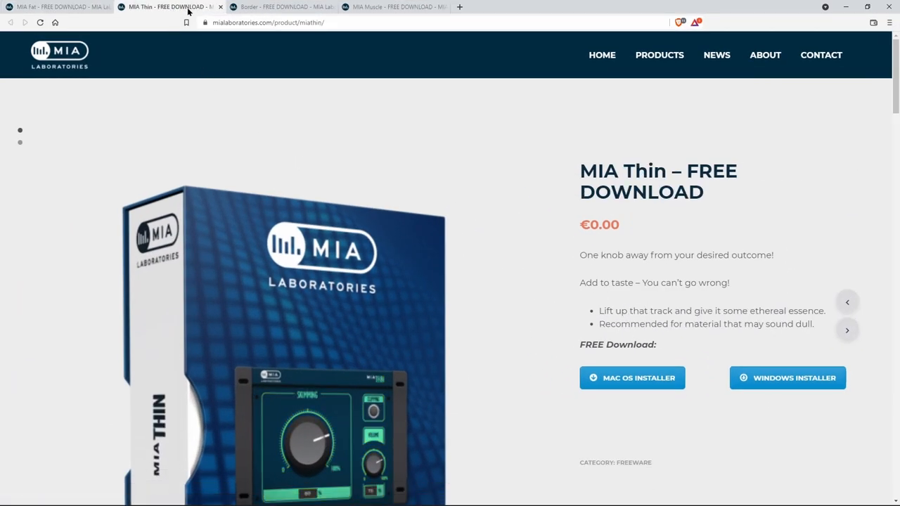
pyautogui.click(281, 6)
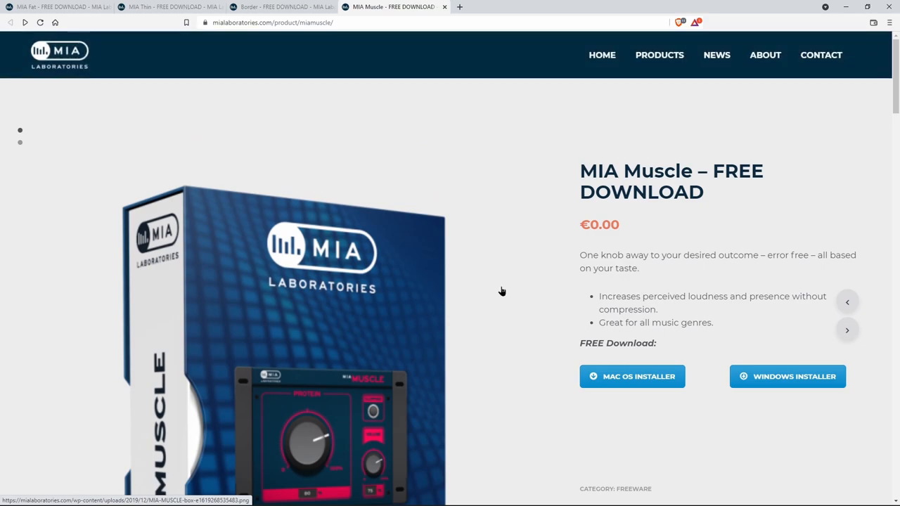
pyautogui.click(169, 6)
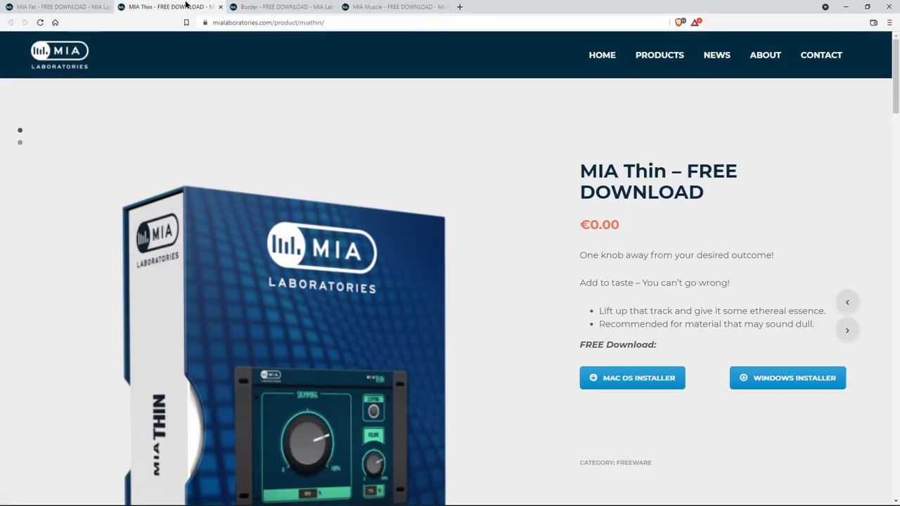
pyautogui.click(56, 6)
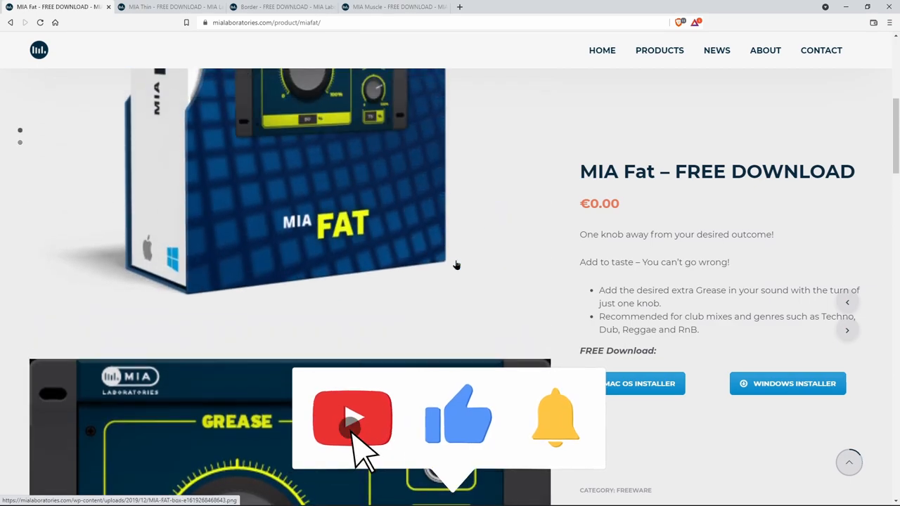
pyautogui.click(458, 417)
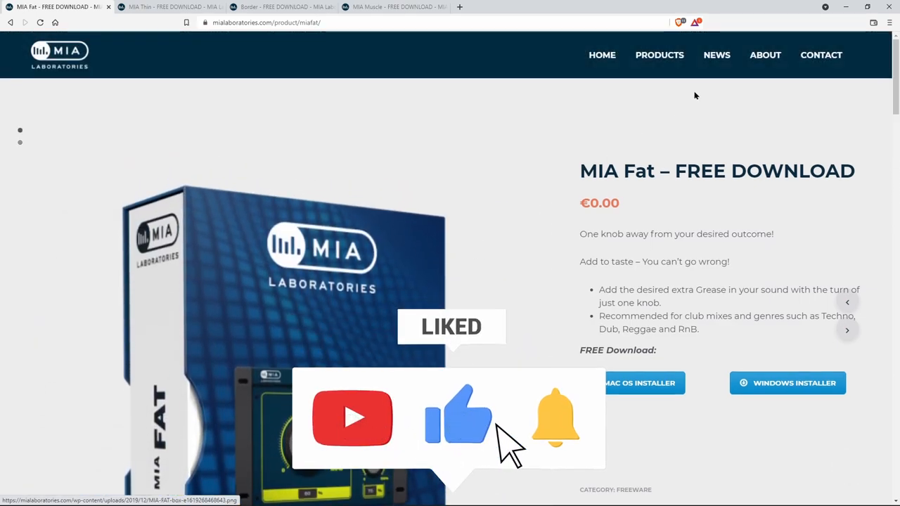